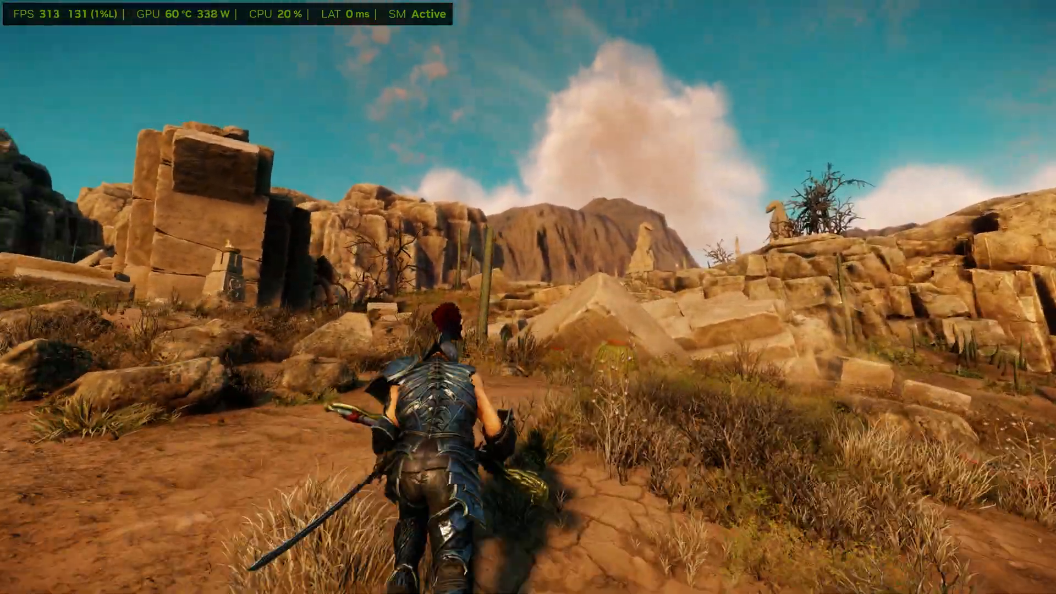
Step: Review the Graphics frame delivery settings (FPS Limiter and Low Latency Mode Off), then go back Home
key(w)
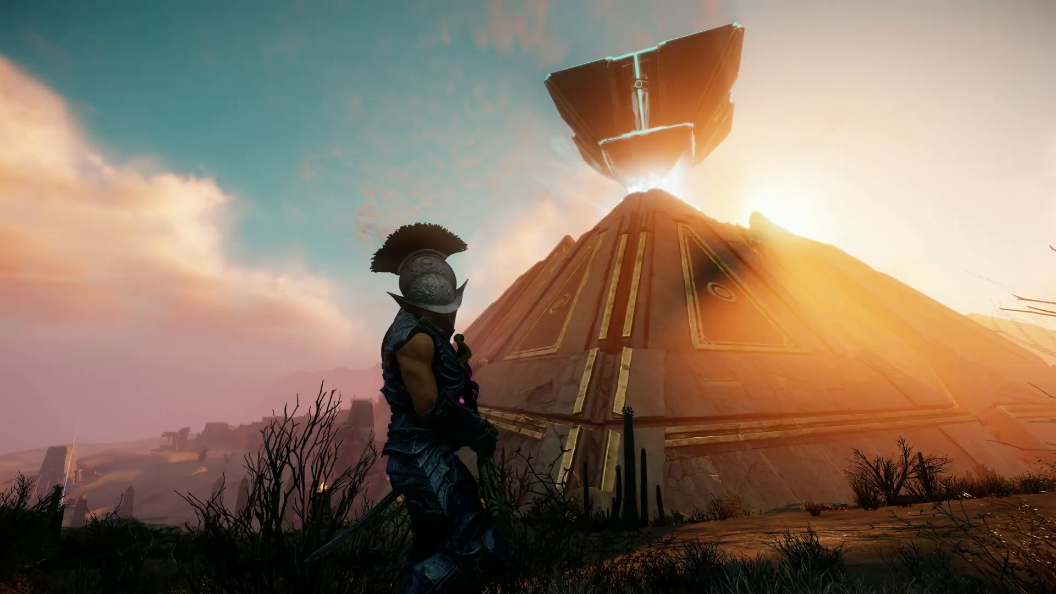
click(556, 582)
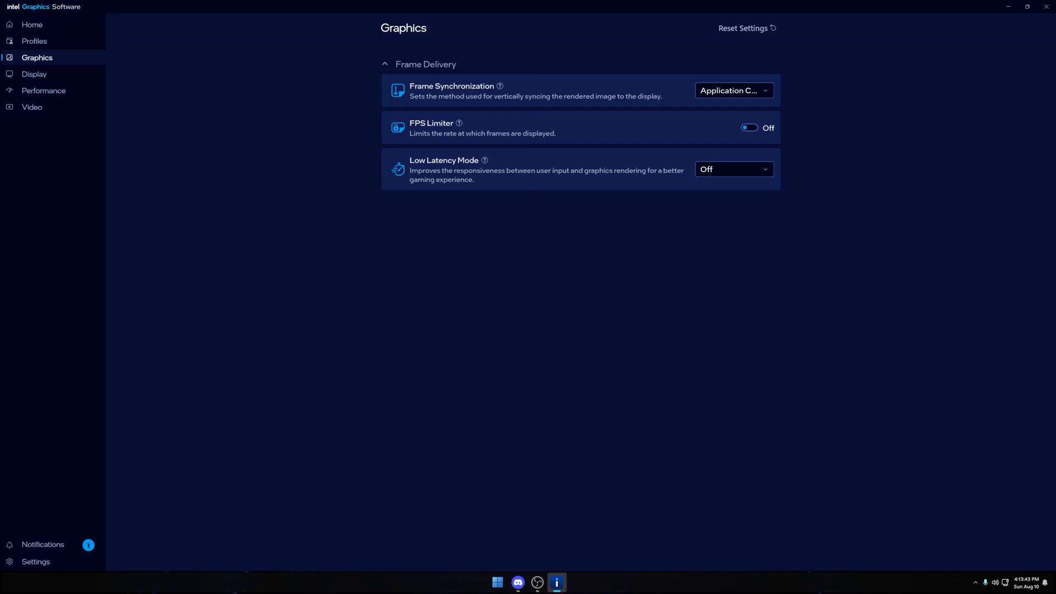
click(32, 24)
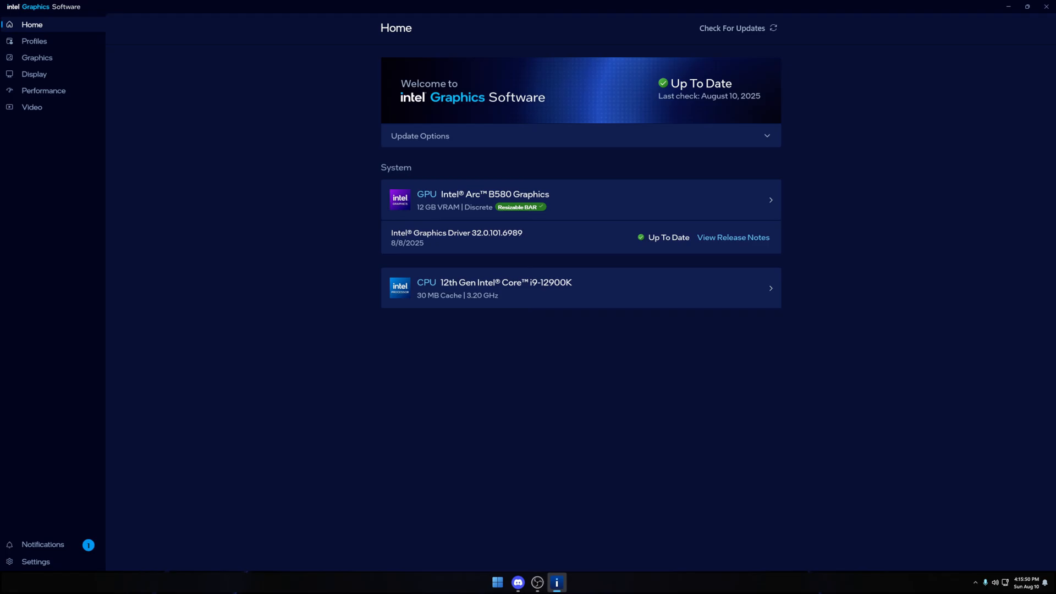
Step: Go to the Performance section for the Arc B580 from the sidebar
click(43, 91)
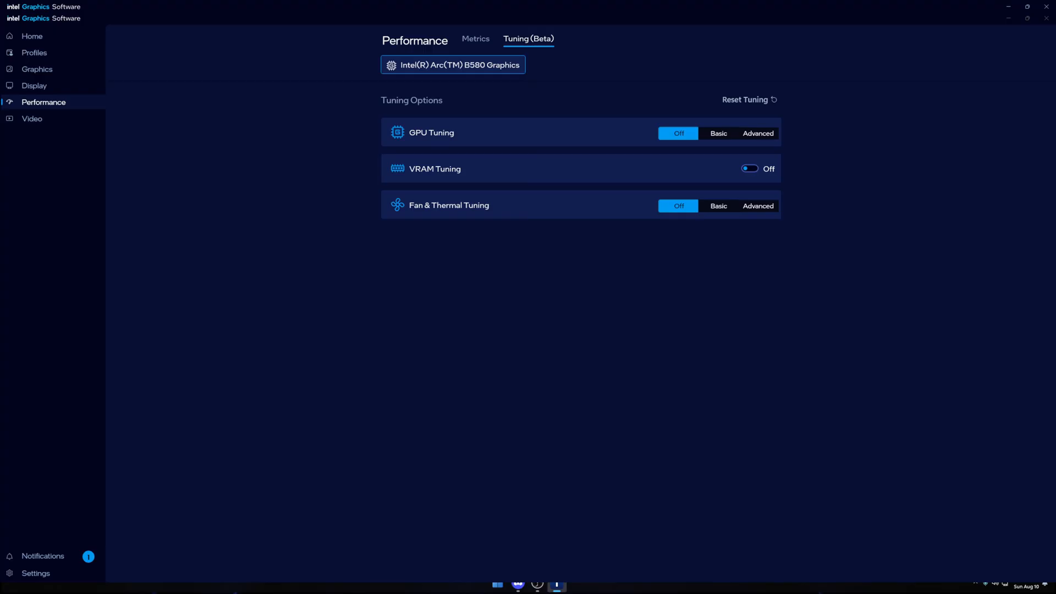
Step: Switch from Tuning to the live Metrics view showing FPS, temperature, power and VRAM
click(476, 39)
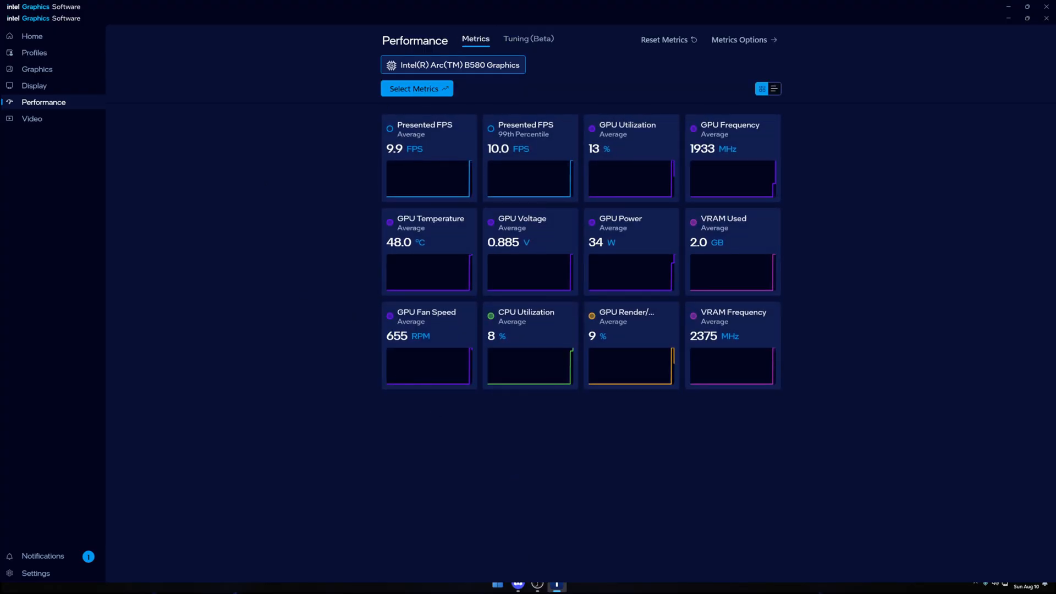